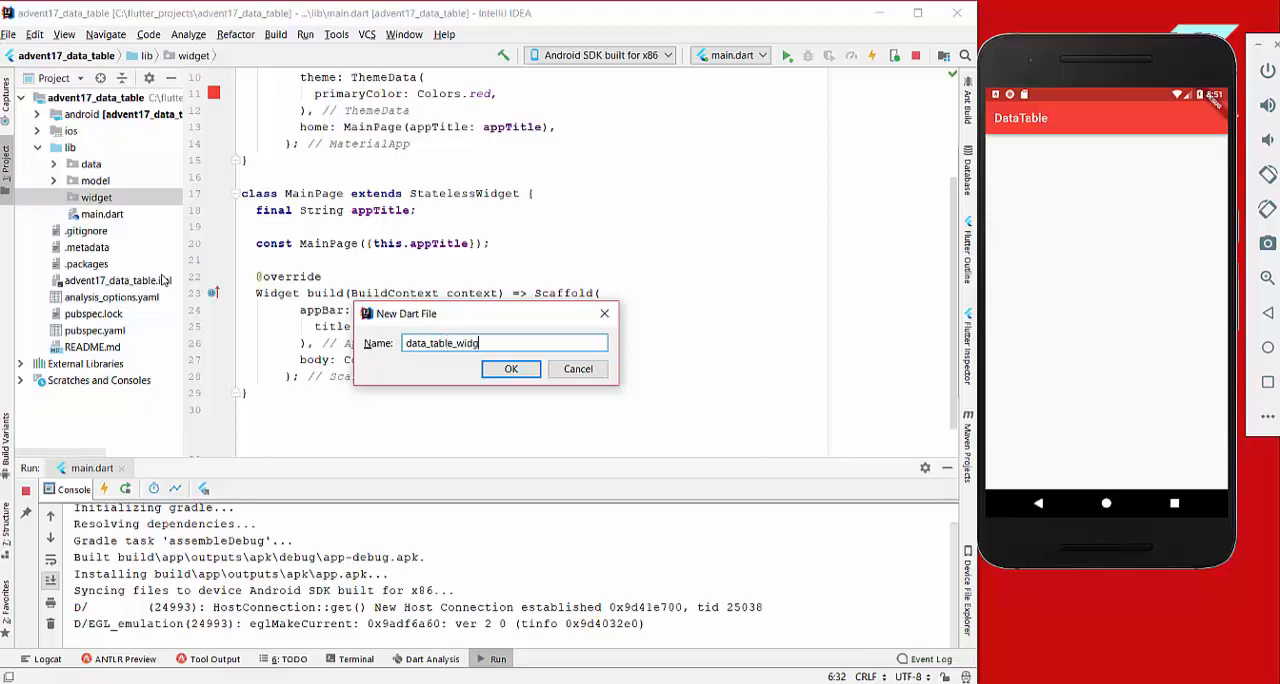
# Create data_table_widget.dart in the widget folder with a stateful DataTableWidget returning a DataTable.
pyautogui.click(511, 368)
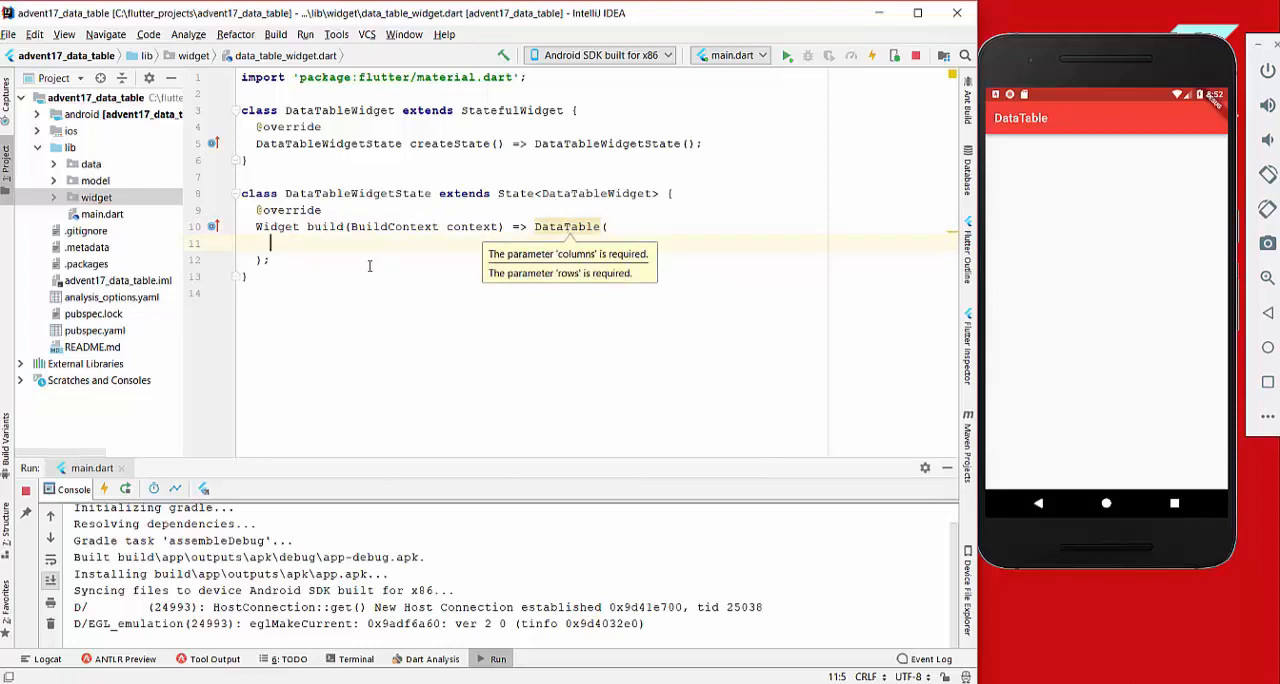
# Map cities into DataTable rows, each with name, nation and population DataCells.
pyautogui.write('rows: cities')
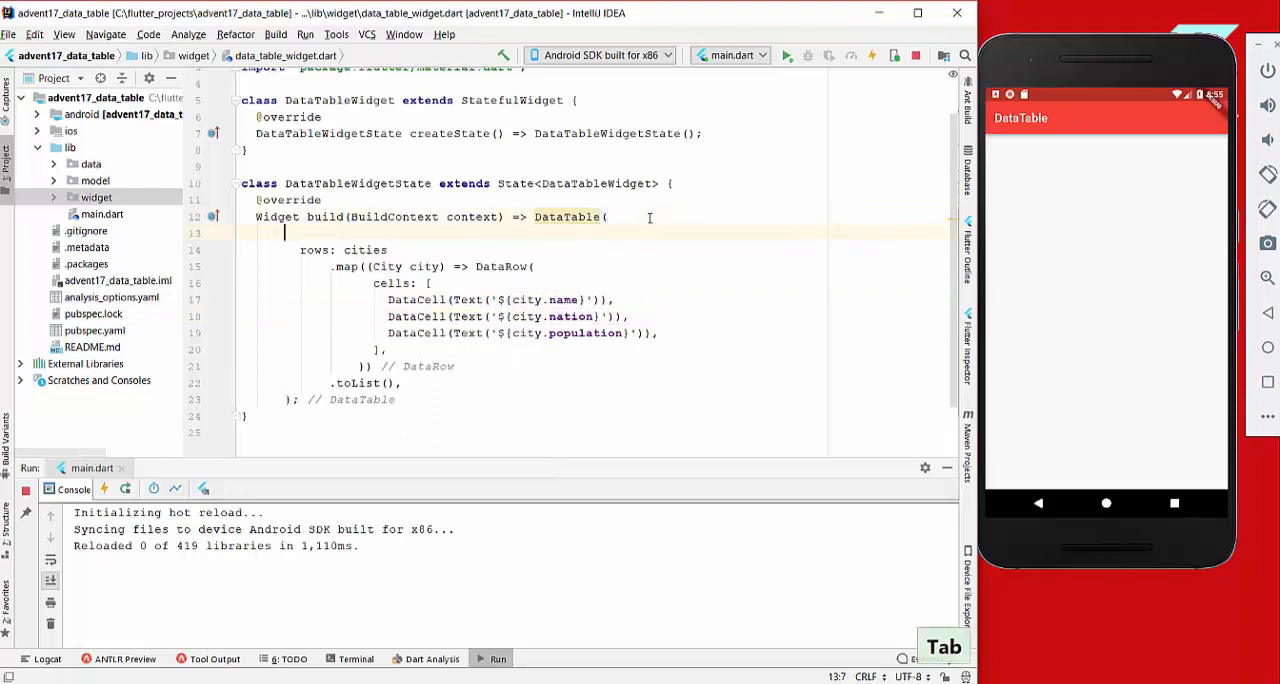
pyautogui.write('columns:')
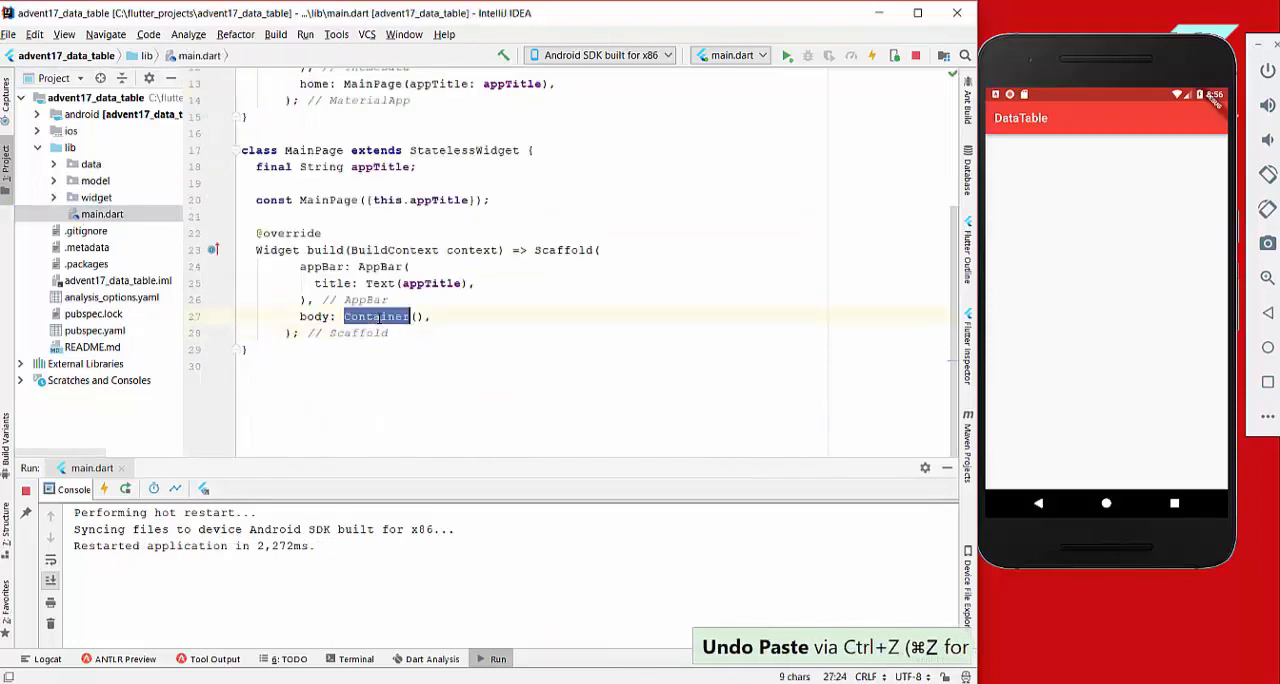
# Make DataTableWidget() the page body and select the DataTable's columns property.
pyautogui.write('DataTableWidget')
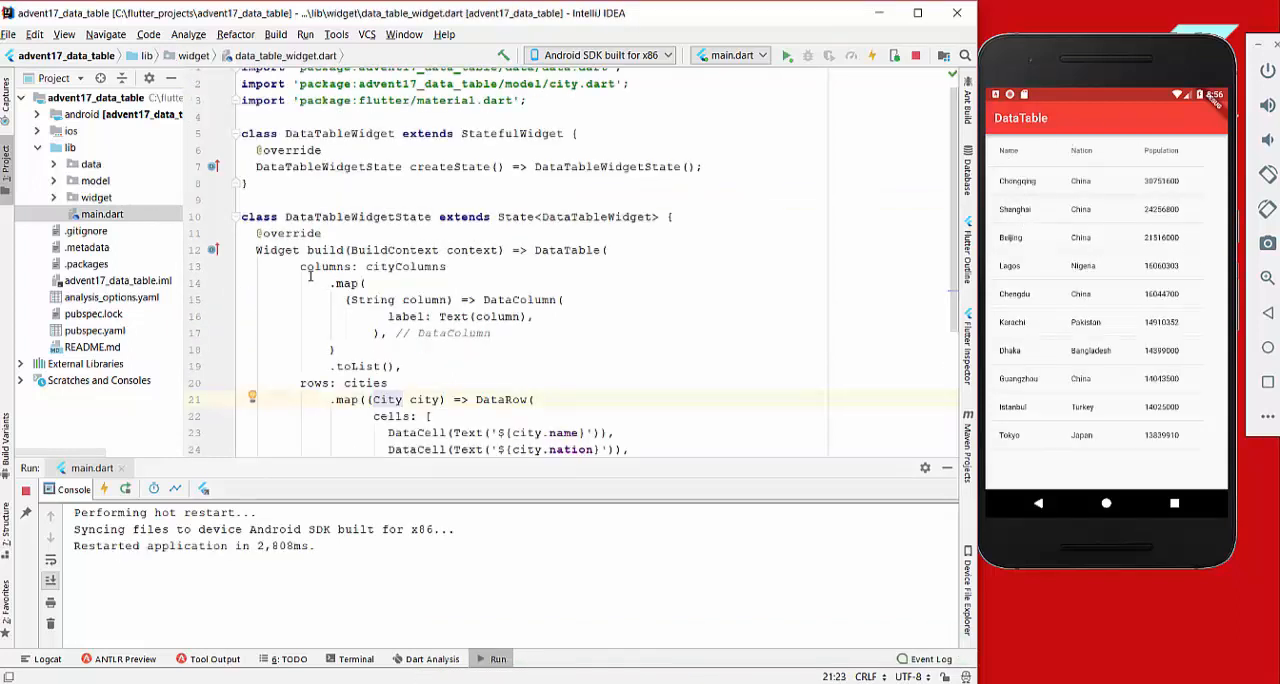
pyautogui.doubleClick(331, 266)
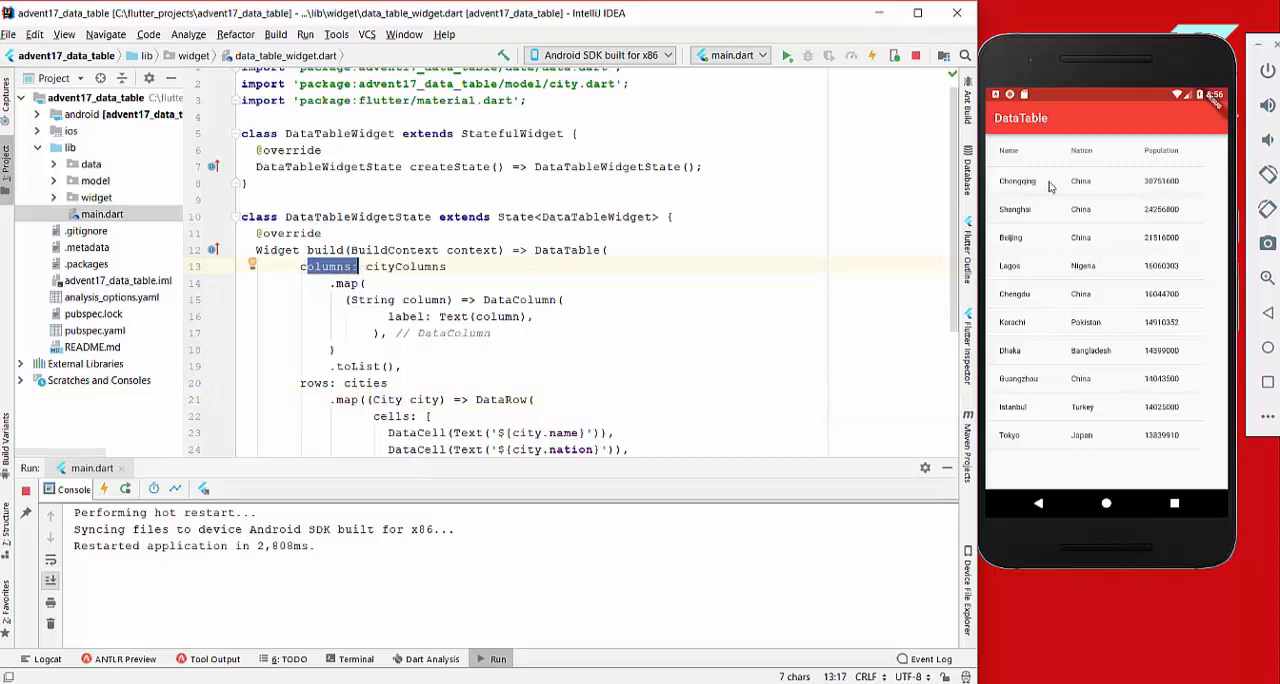
pyautogui.moveTo(1020, 150)
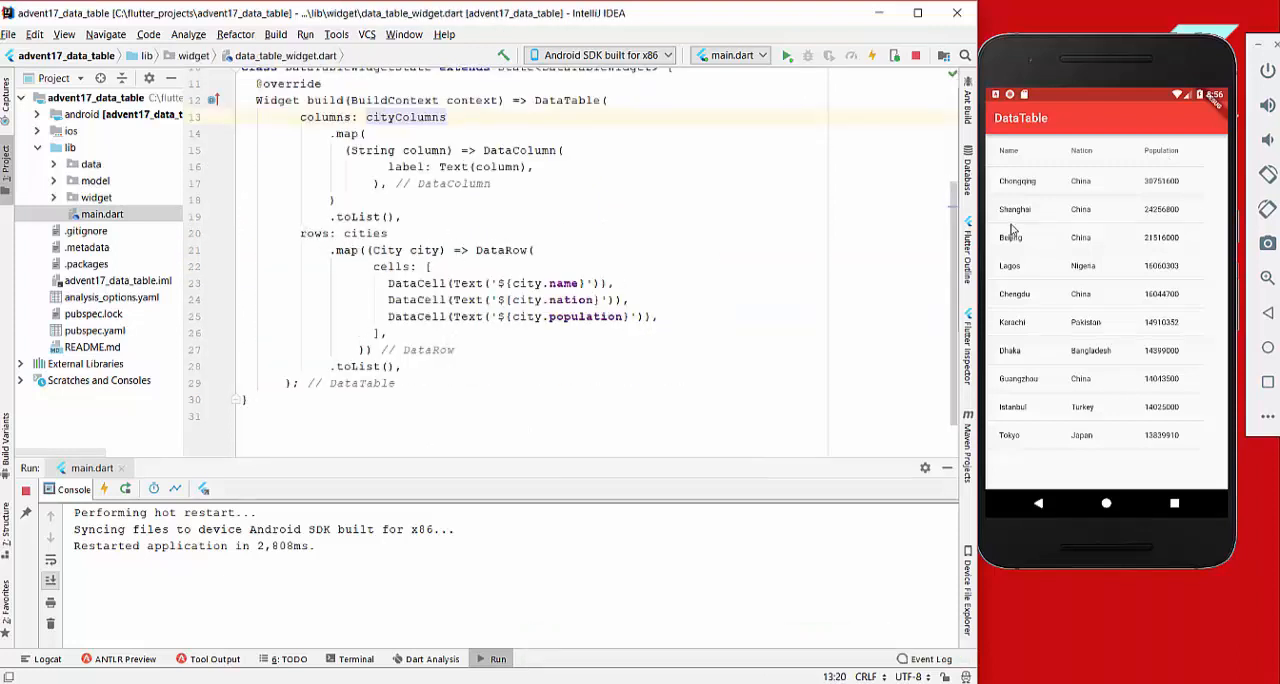
pyautogui.moveTo(1203, 448)
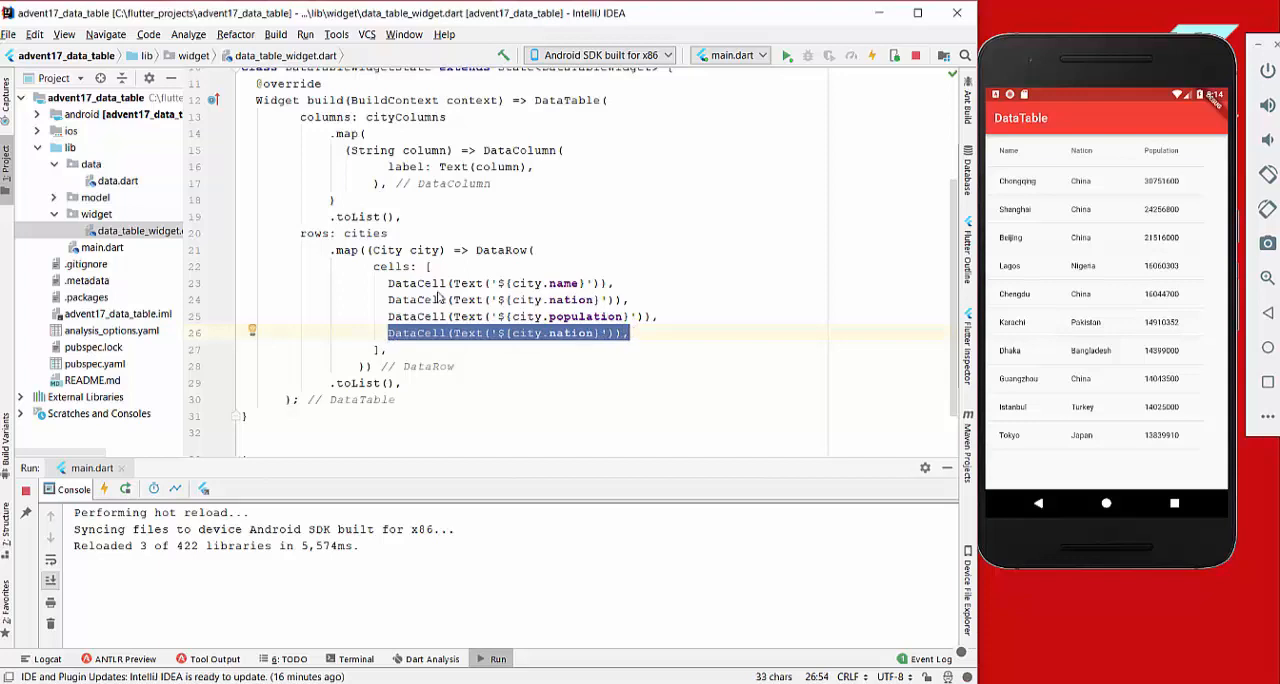
# Open data.dart and add a 'Test' entry to cityColumns, then hot reload.
pyautogui.click(118, 181)
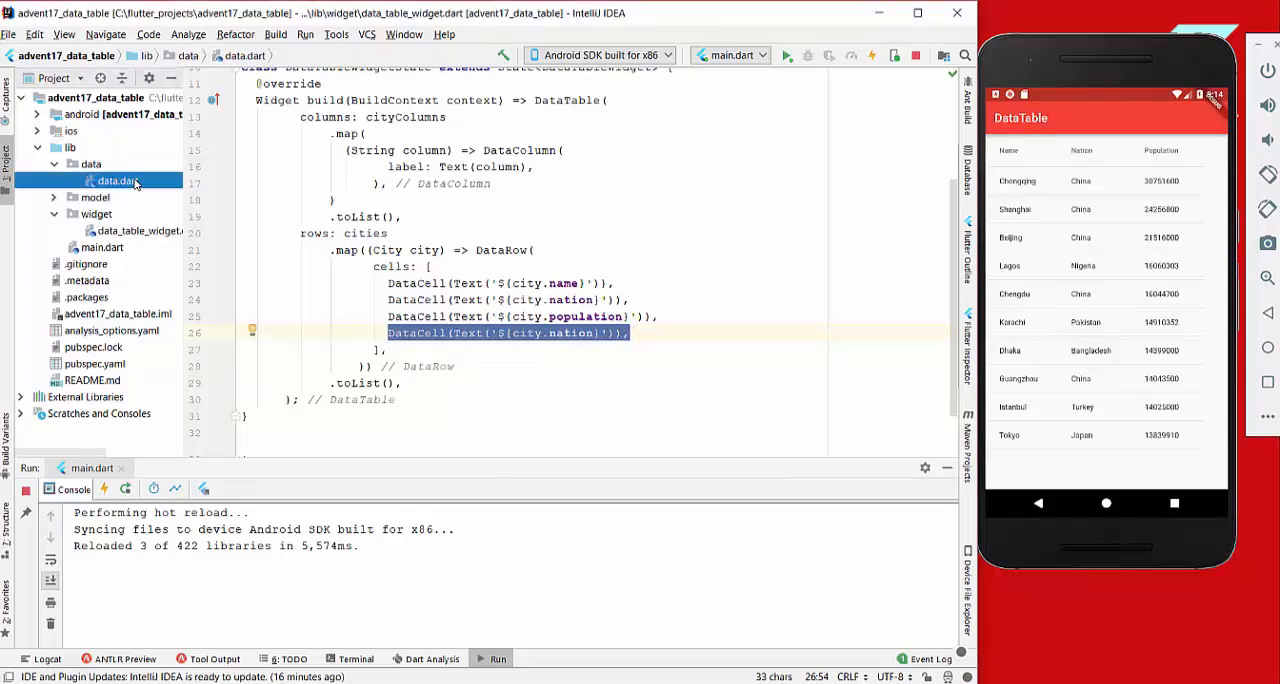
pyautogui.click(118, 180)
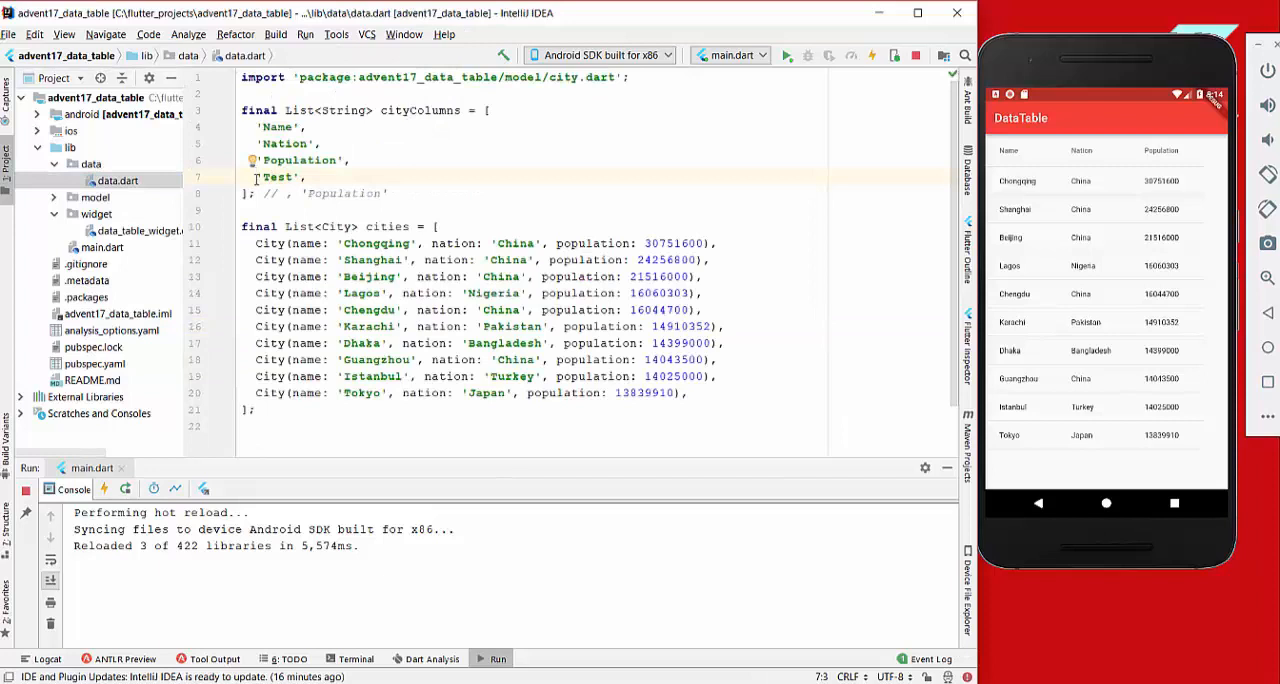
pyautogui.doubleClick(280, 177)
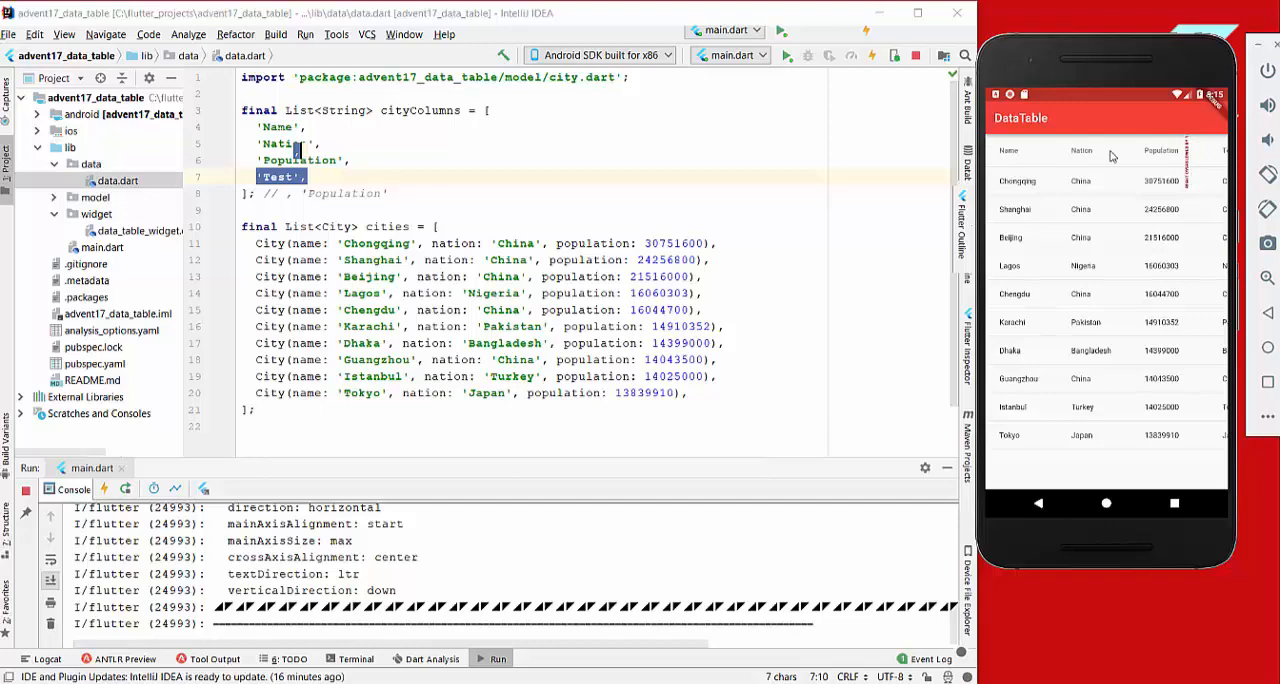
pyautogui.moveTo(1221, 157)
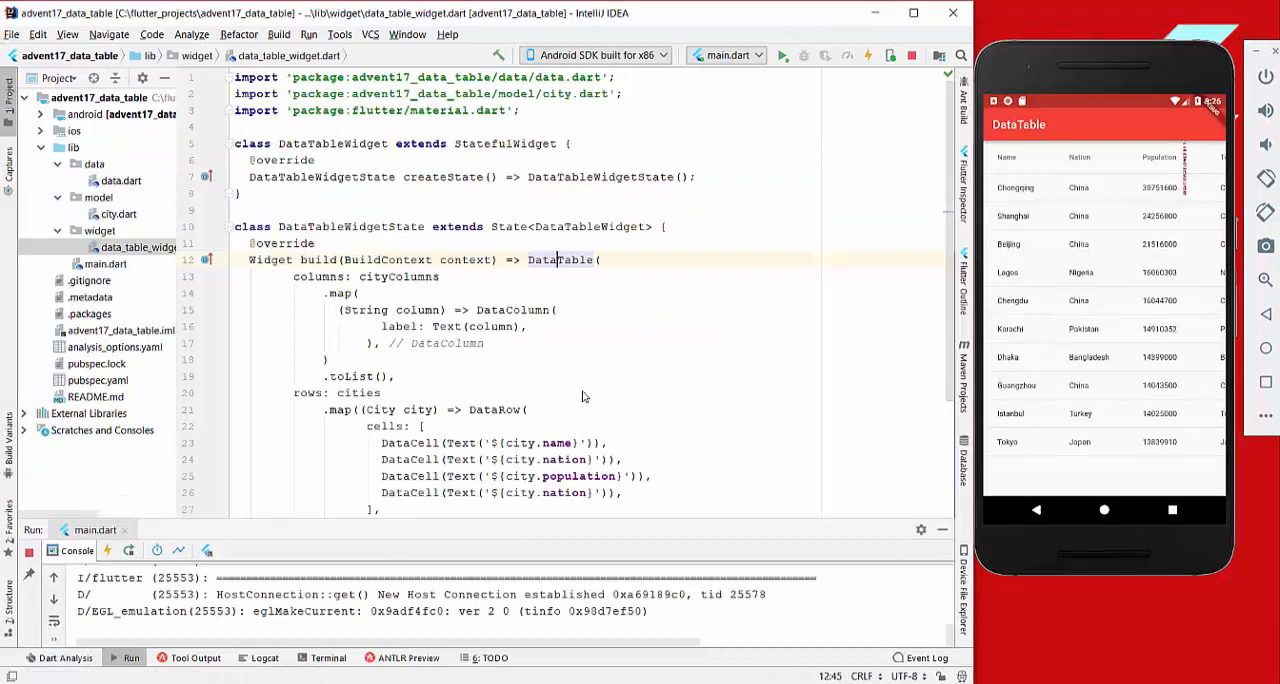
# Try Extract Method (Ctrl+Alt+M) on the DataTable, dismiss the dialog, and open data.dart.
pyautogui.press('ctrl+alt+m')
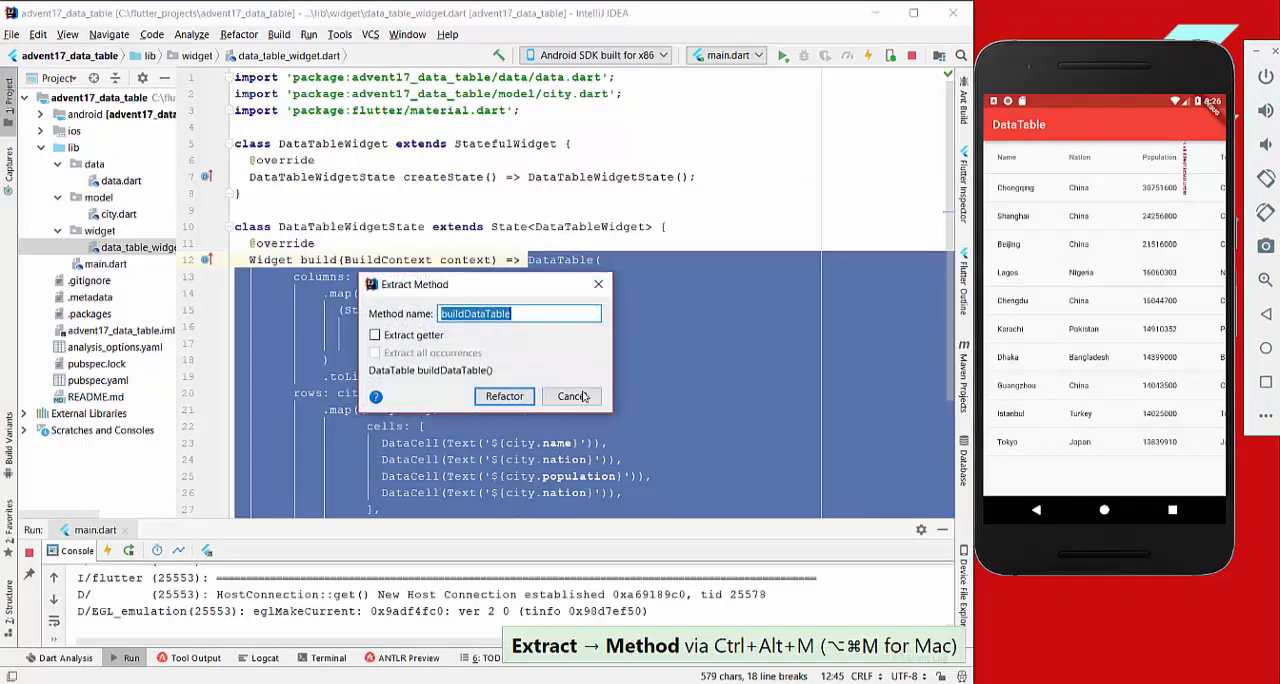
pyautogui.click(504, 396)
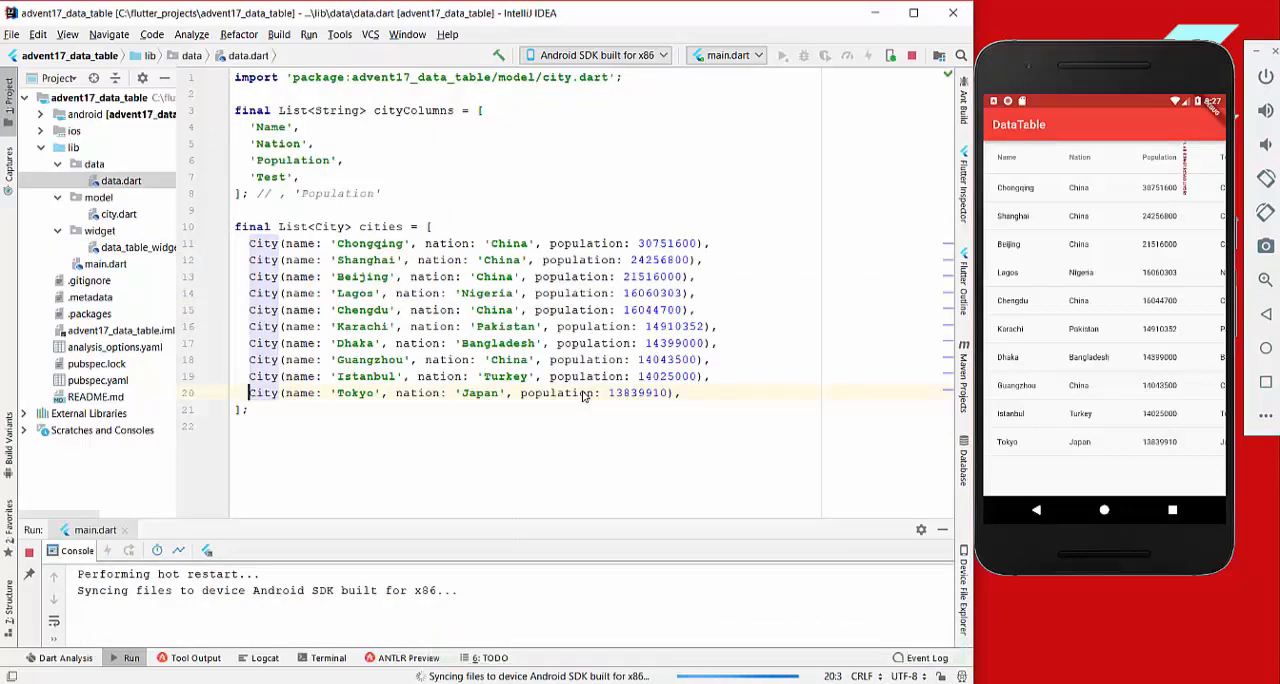
# Wrap buildDataTable() in a horizontal SingleChildScrollView with a 1.2×-width SizedBox and ListView.
pyautogui.press('ctrl+d')
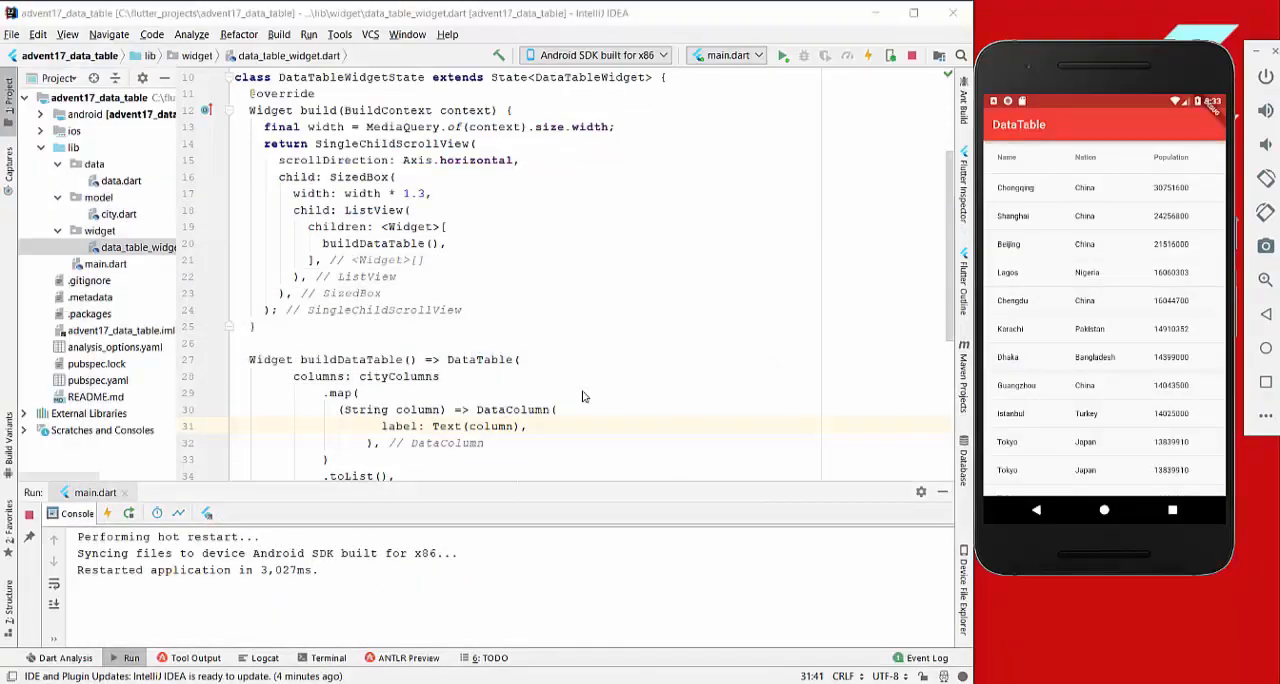
pyautogui.moveTo(335, 160); pyautogui.dragTo(410, 210)
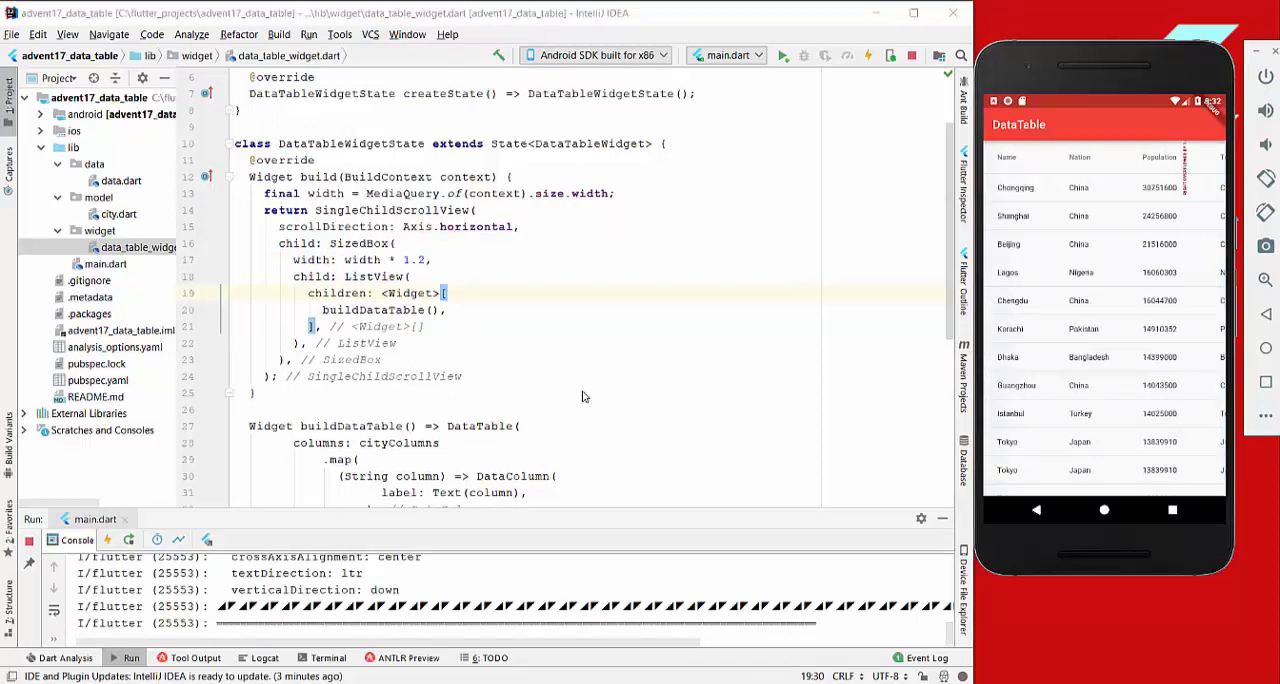
# Add a bool ascending field and an initState override setting ascending to false.
pyautogui.scroll(-3)
pyautogui.write('3')
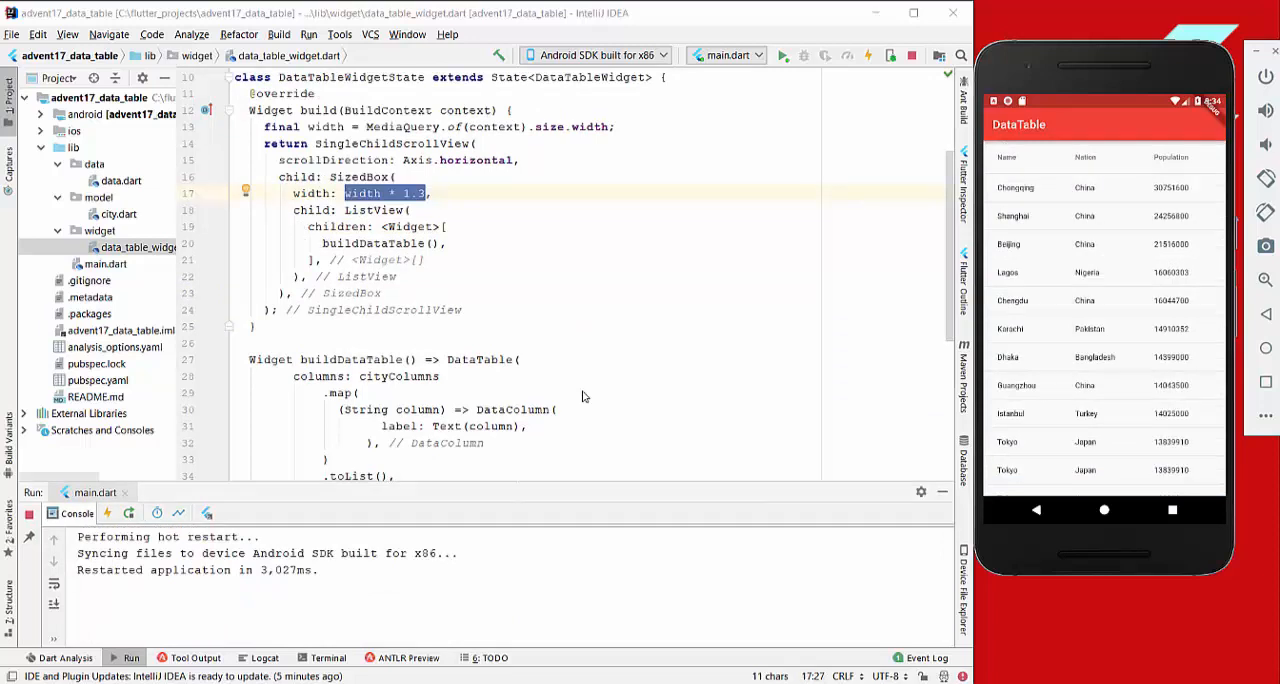
pyautogui.scroll(-3)
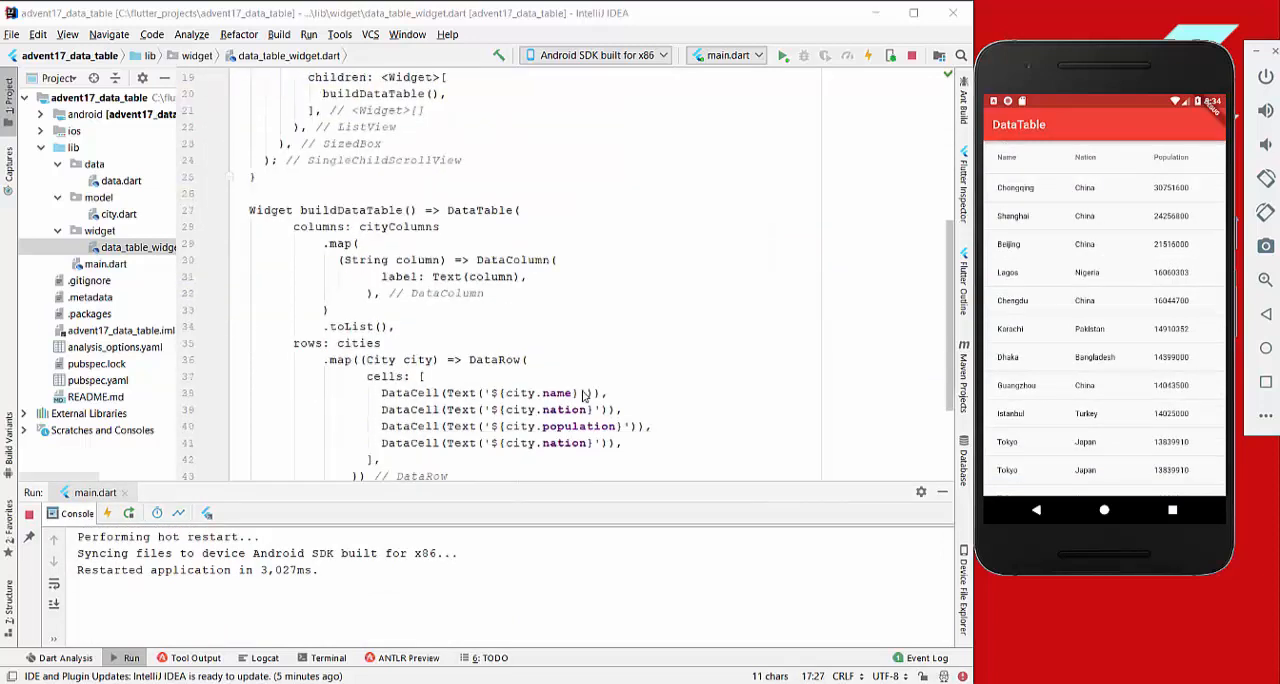
pyautogui.press('enter')
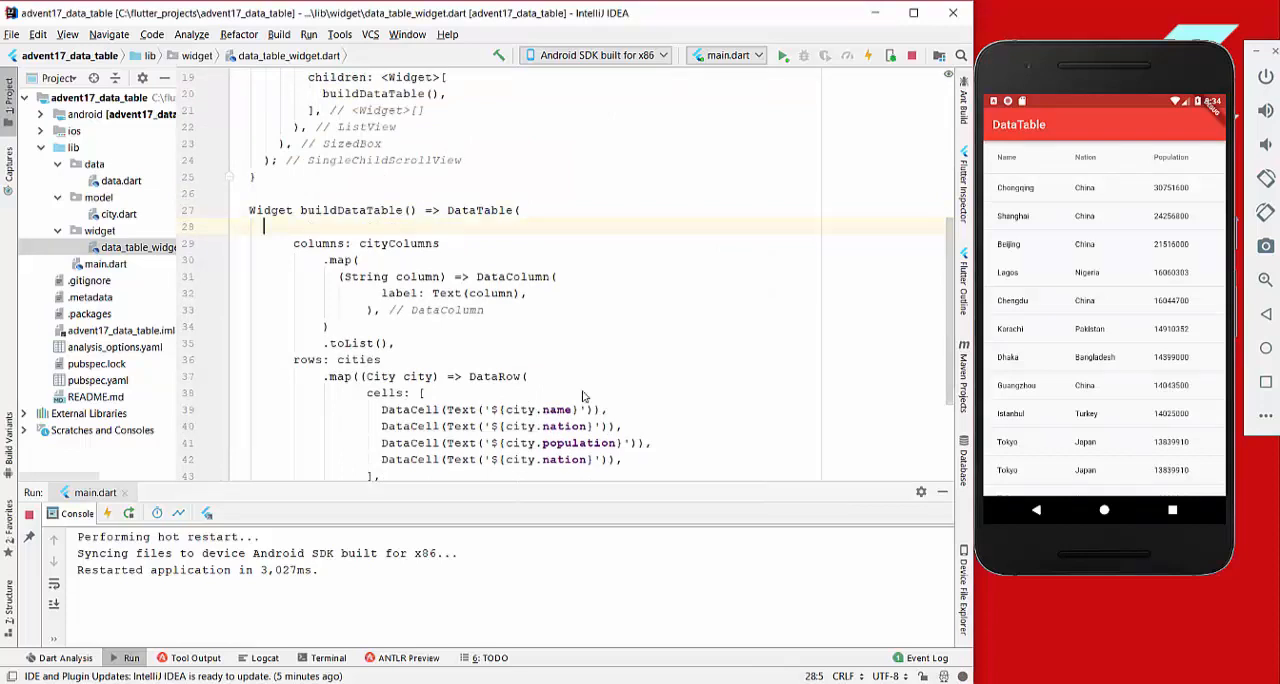
pyautogui.press('ctrl+space')
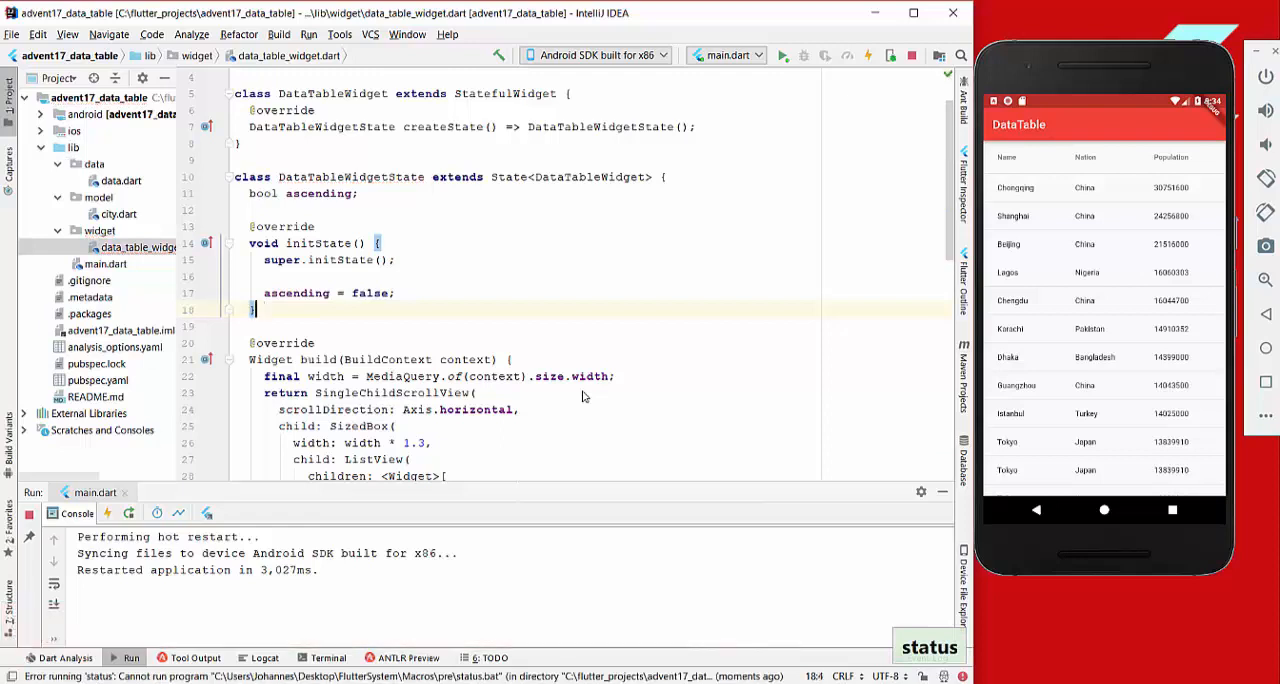
# Pass sortAscending: ascending and sortColumnIndex: 0 to the DataTable.
pyautogui.scroll(-3)
pyautogui.write('sortAscending: ascending,')
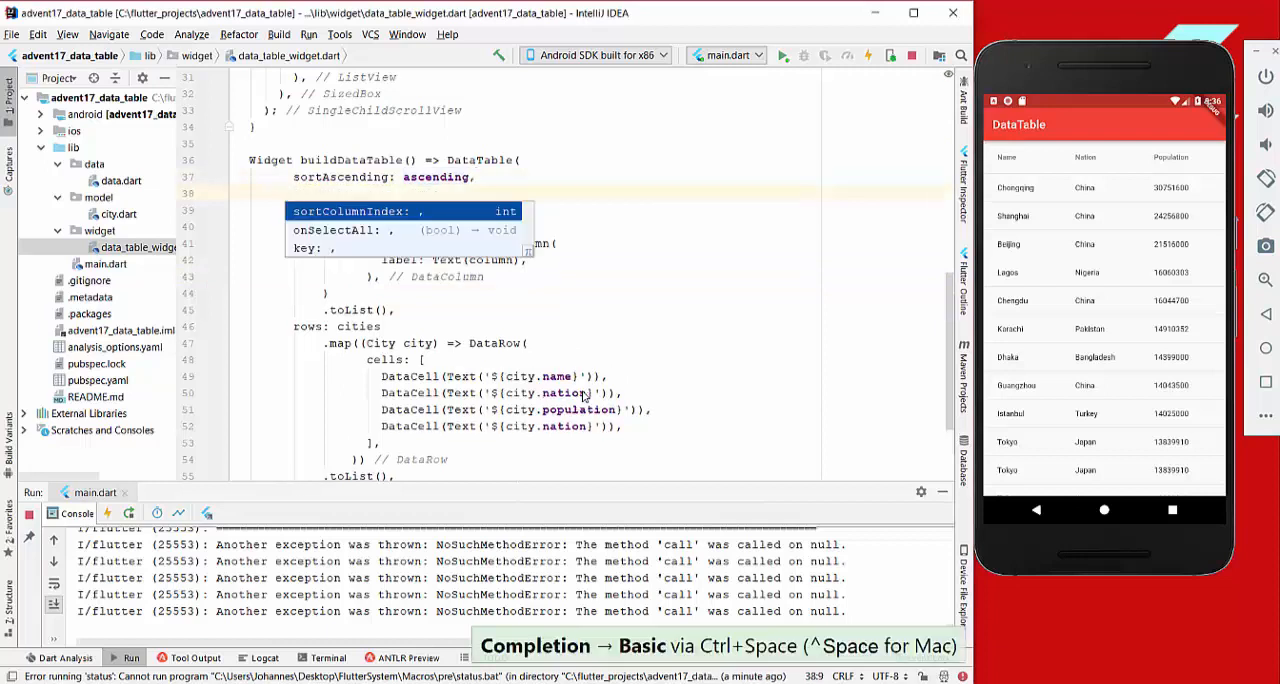
pyautogui.write('0,')
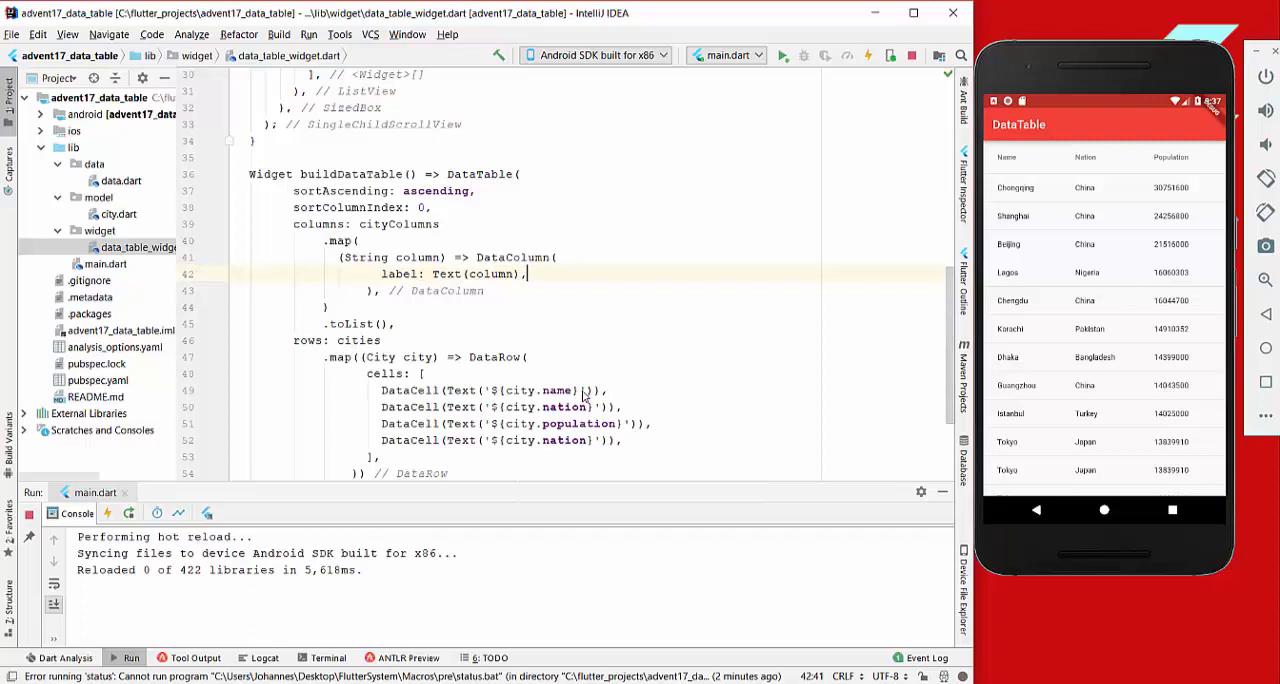
# Give each DataColumn an onSort callback calling onSortColumn with columnIndex and ascending.
pyautogui.write('onSort: (int columnIndex, bool ascending) => onSortColumn(')
pyautogui.write('columnIndex: columnIndex, ascending: ascending),')
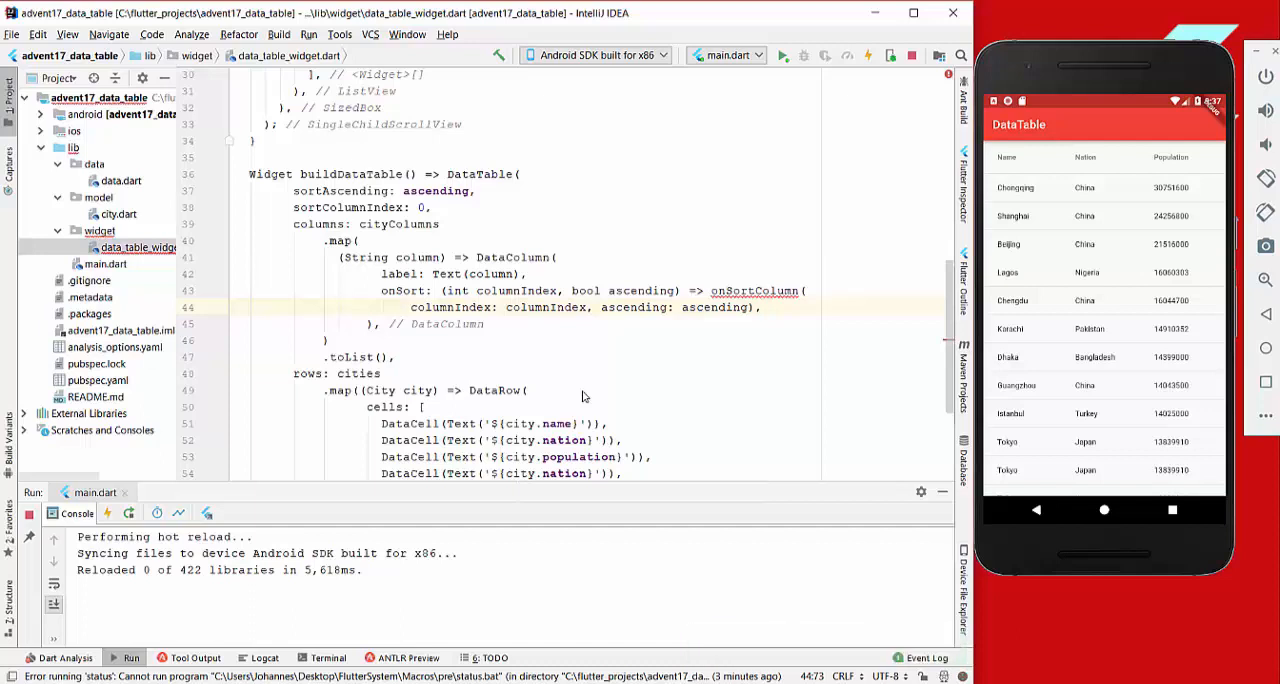
pyautogui.moveTo(755, 290)
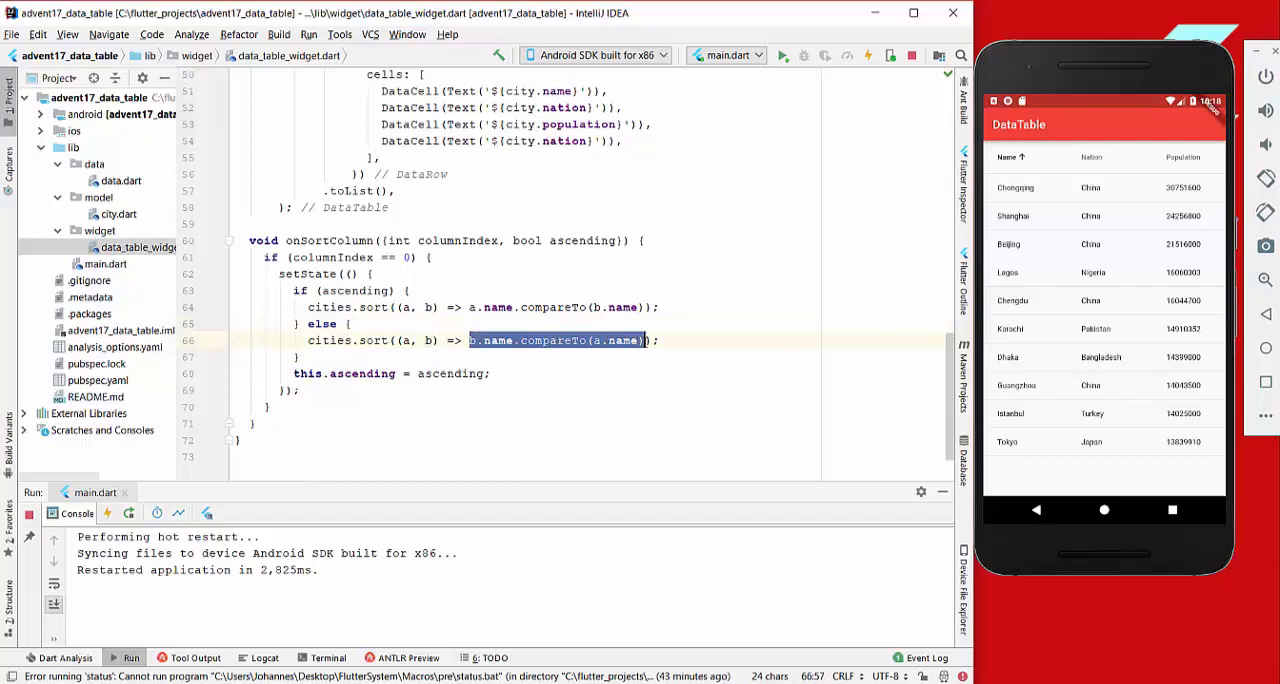
# Tap the Name header four times, toggling the city sort between A–Z and Z–A.
pyautogui.click(1007, 157)
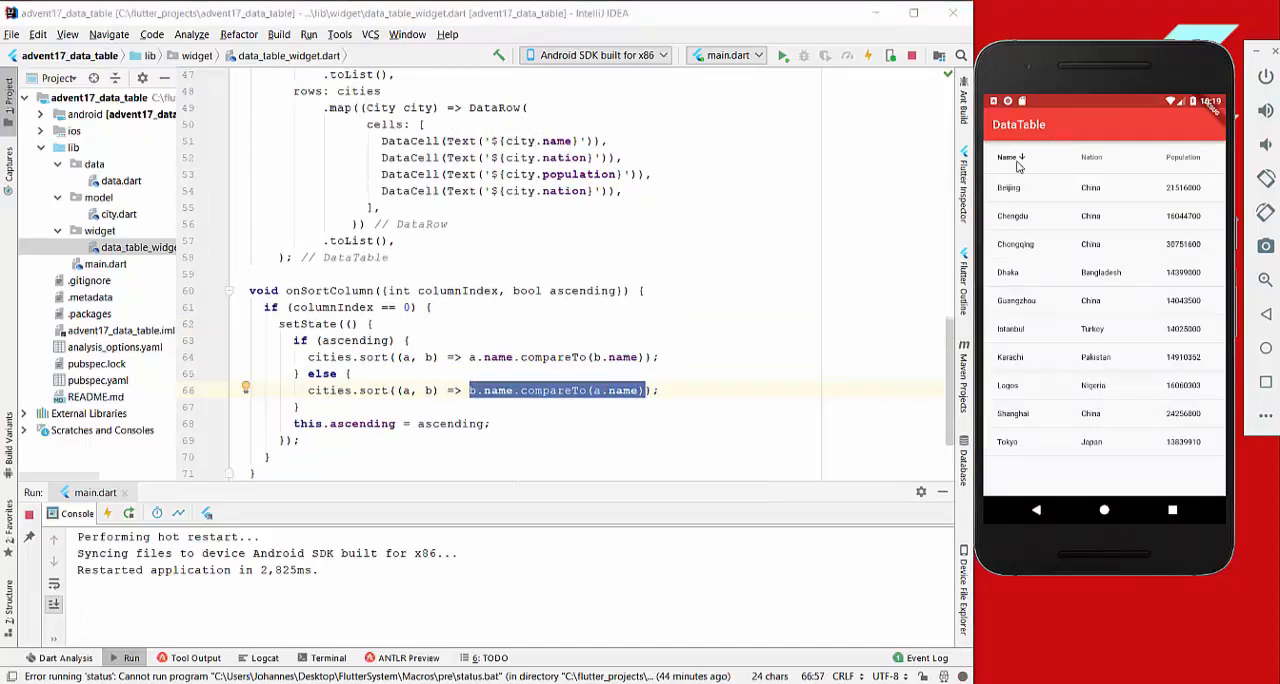
pyautogui.click(1009, 157)
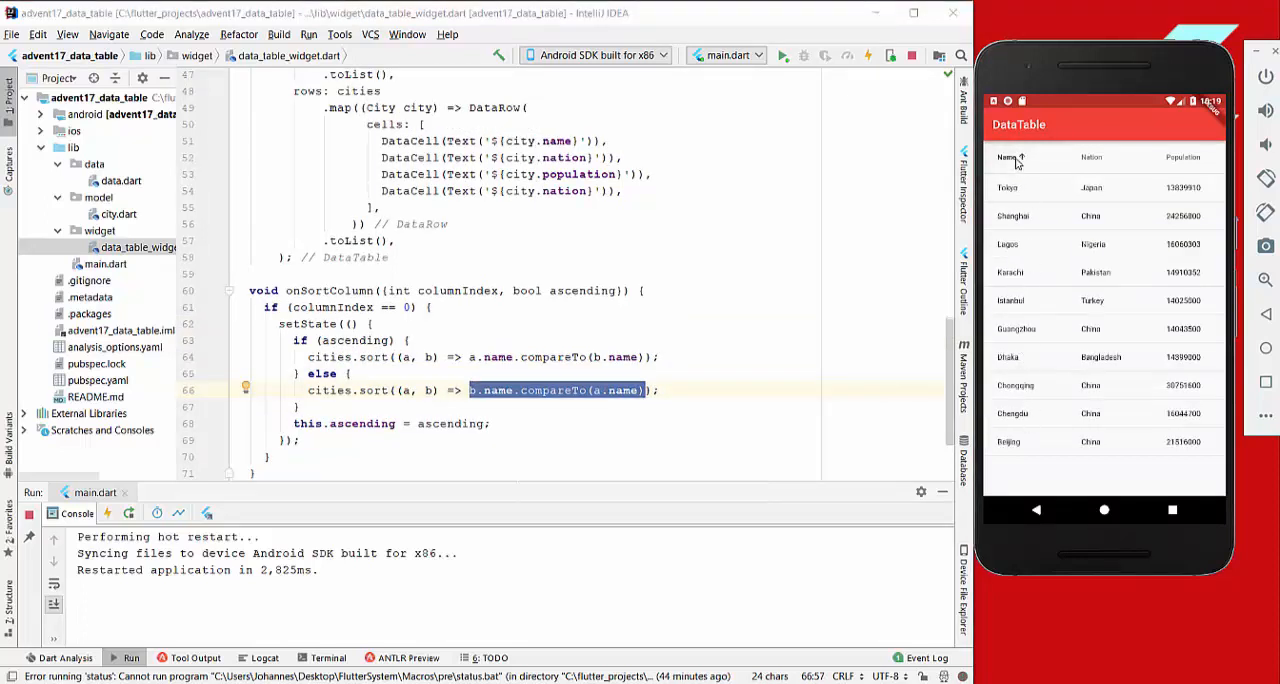
pyautogui.click(1009, 157)
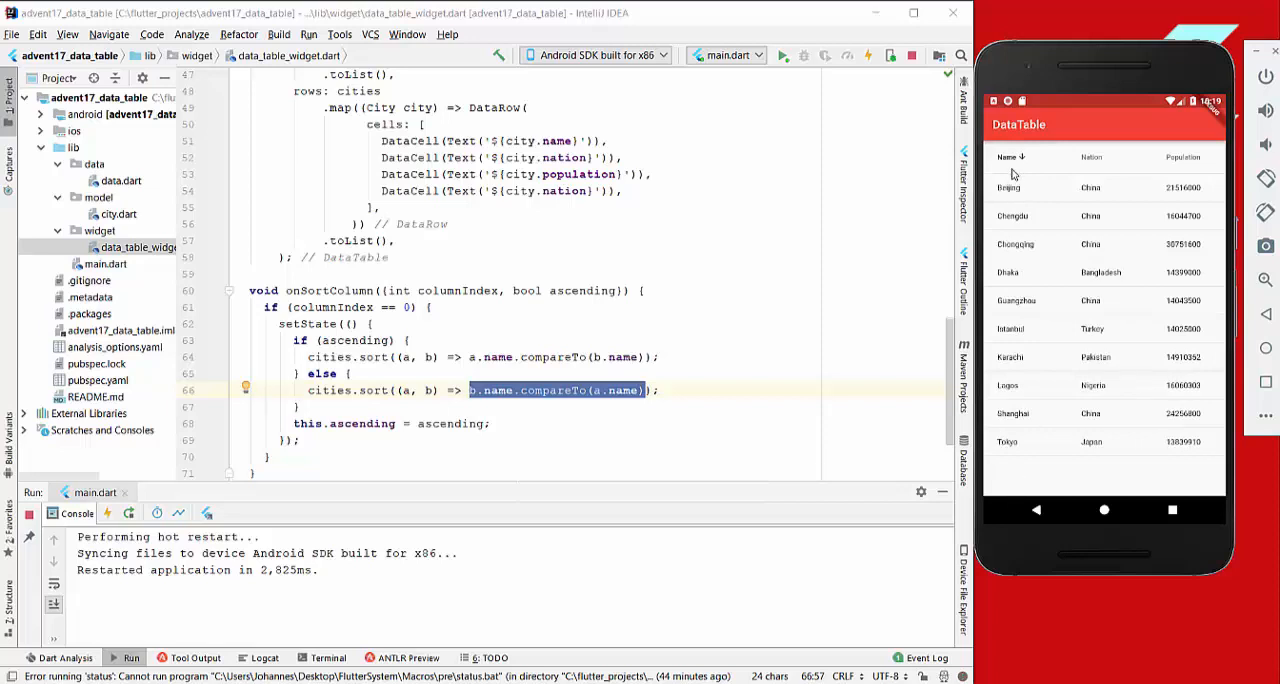
pyautogui.click(1010, 157)
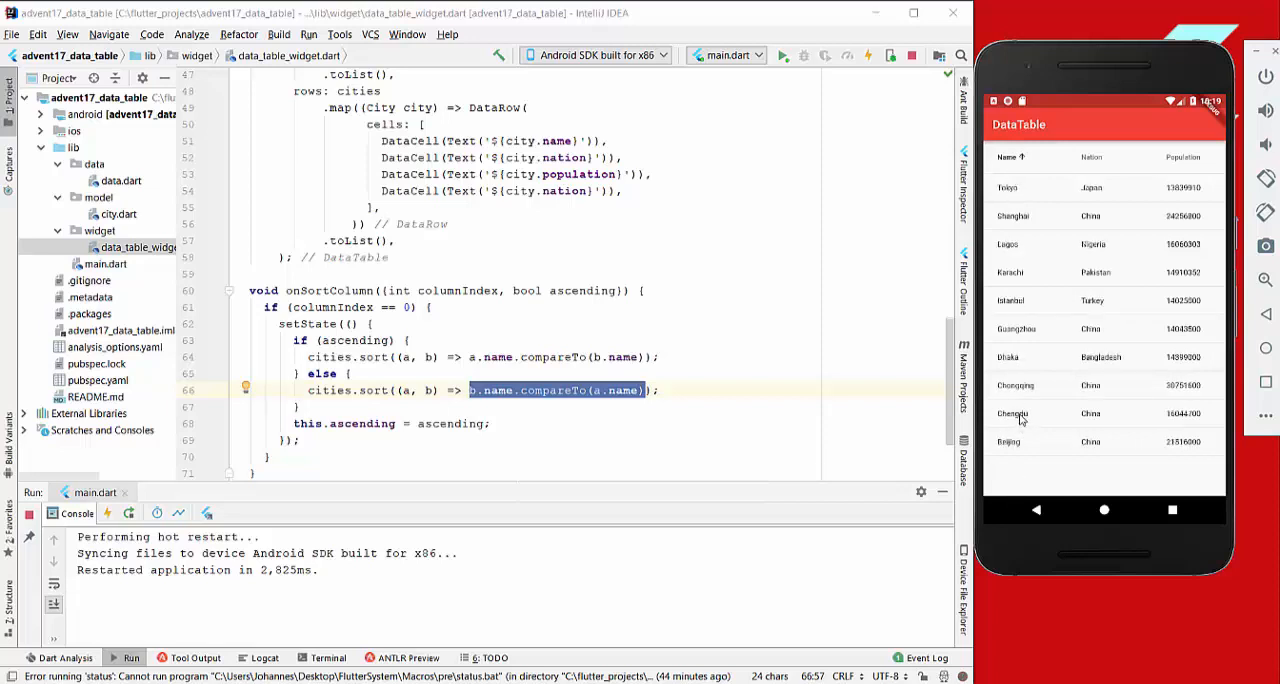